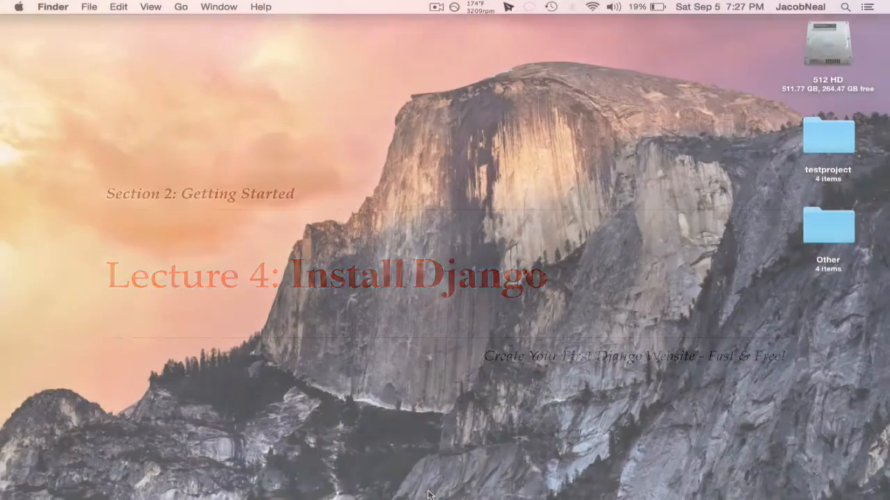
Run a Python one-liner printing django.__path__, revealing /Library/Python/2.7/site-packages/django
type("python -c \"import sys; sys.path =")
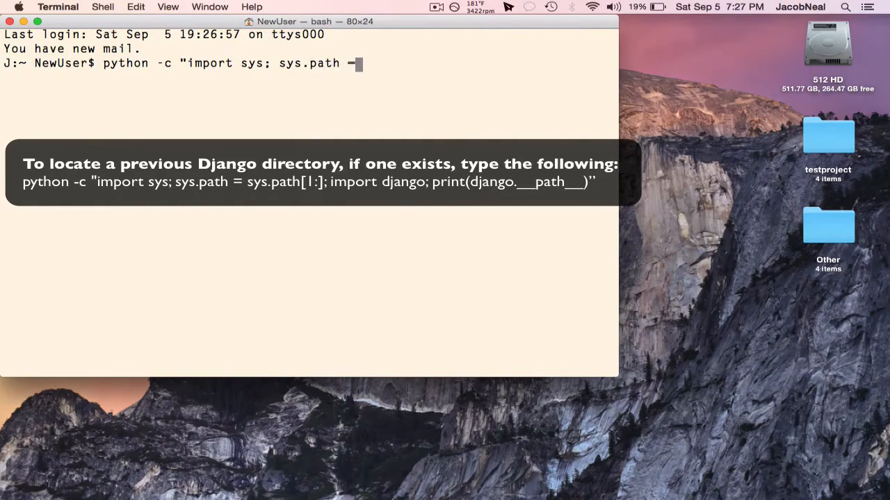
type("sys.path[")
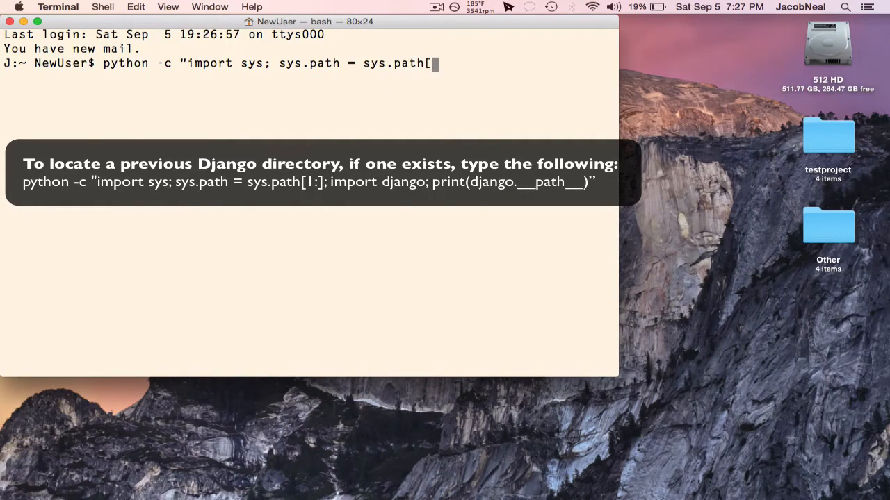
type("1:];")
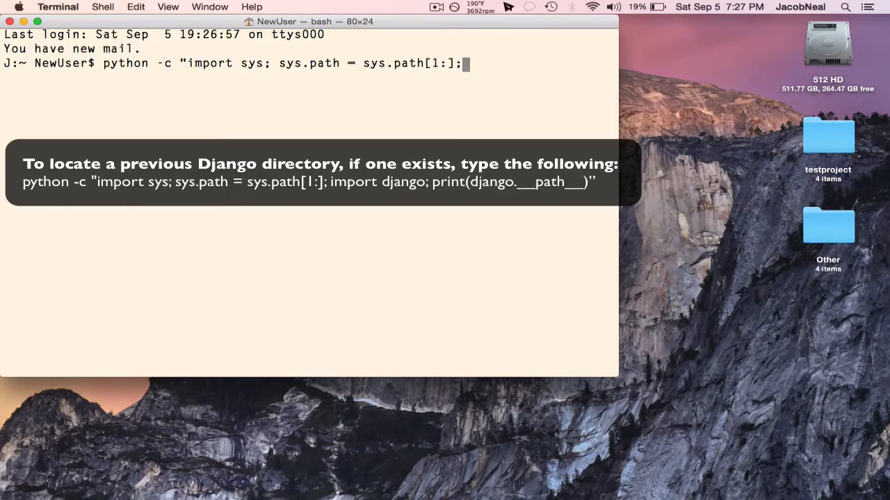
type("import django; print(django._")
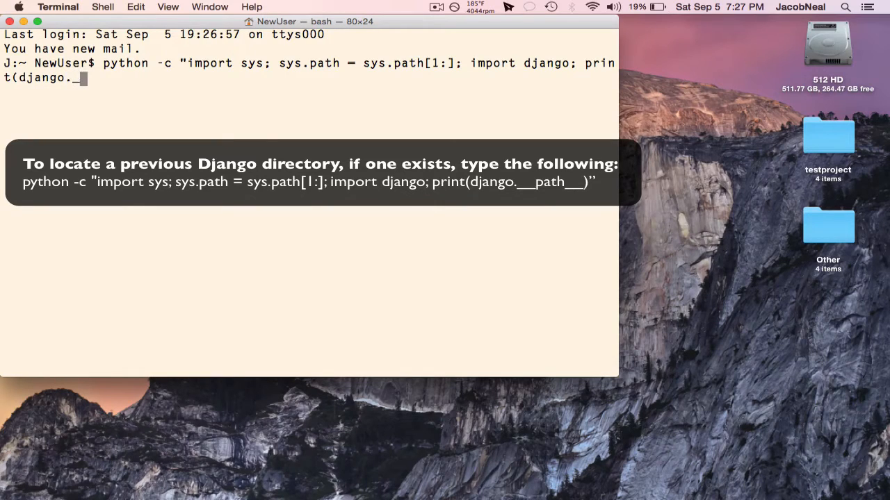
type("path__)\"")
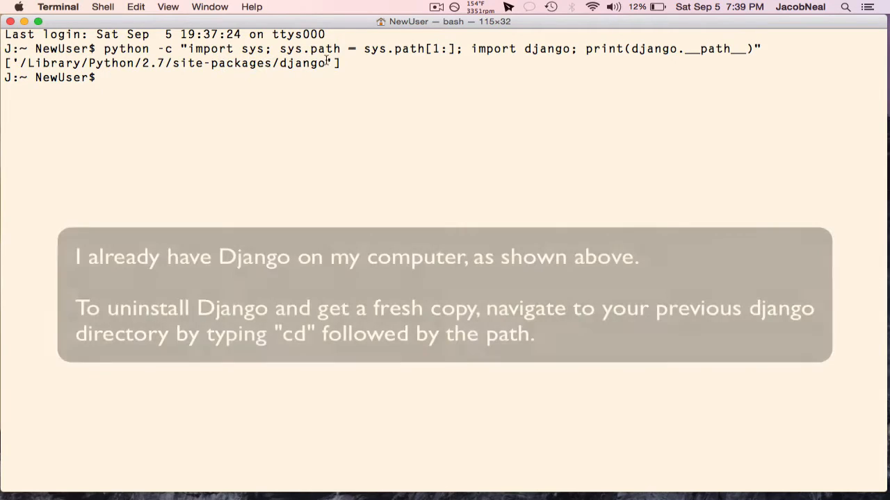
Change into /Library/Python/2.7/site-packages/django and show that folder in Finder with 'open .'
left_click_drag(28, 75, 487, 75)
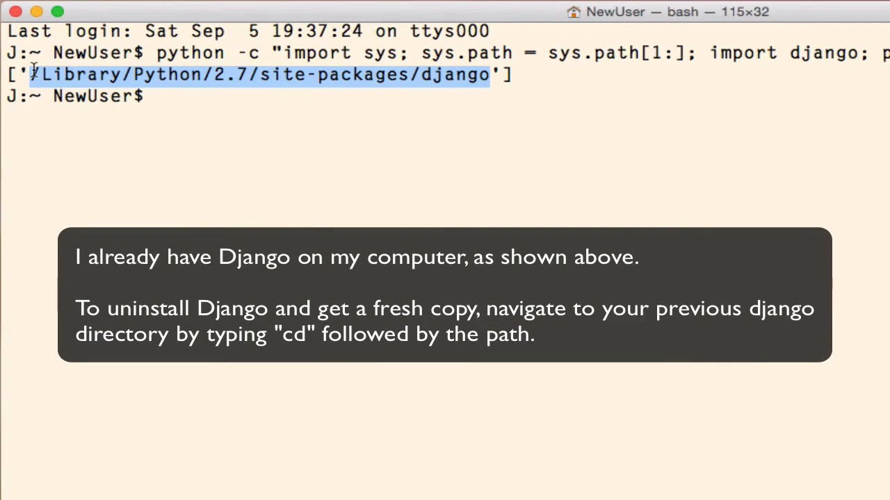
type("cd /Library/Python/2.7/site-packages/django")
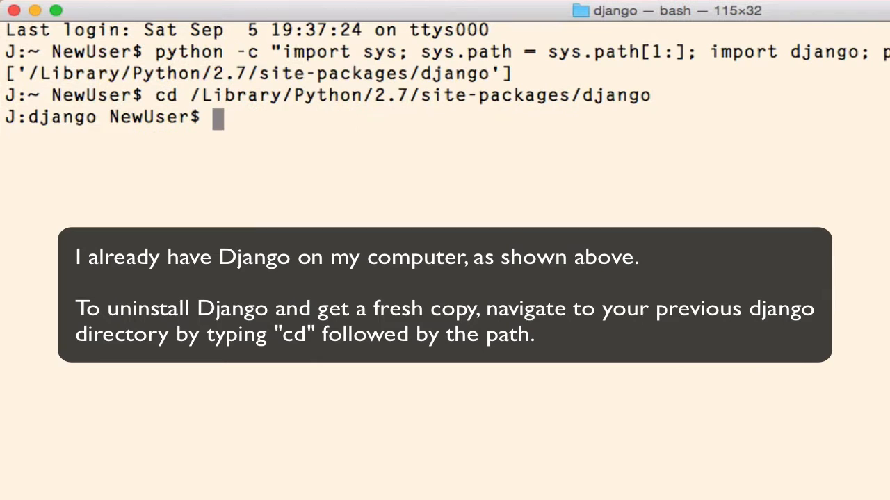
type("open")
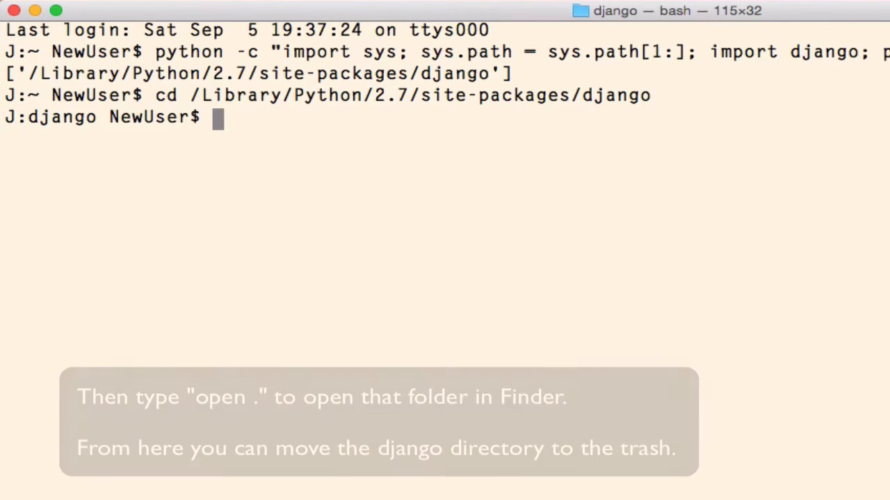
type("open")
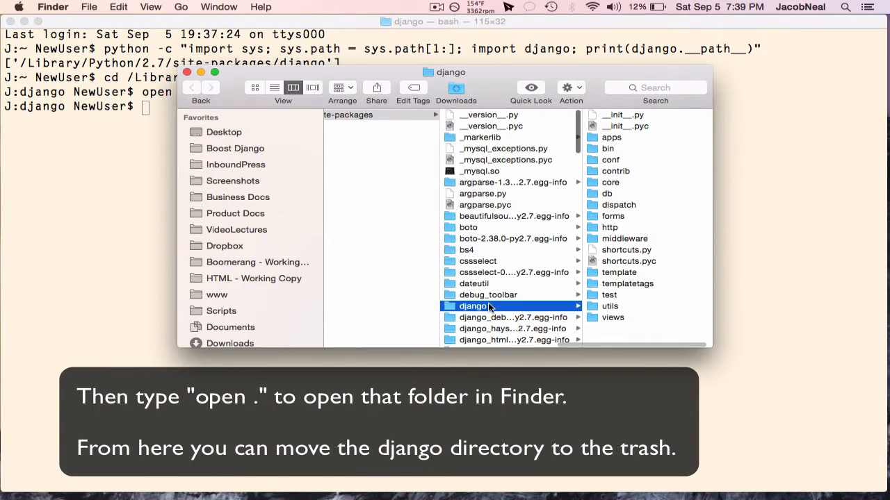
Move the old django folder to the Trash from its Finder context menu
right_click(473, 305)
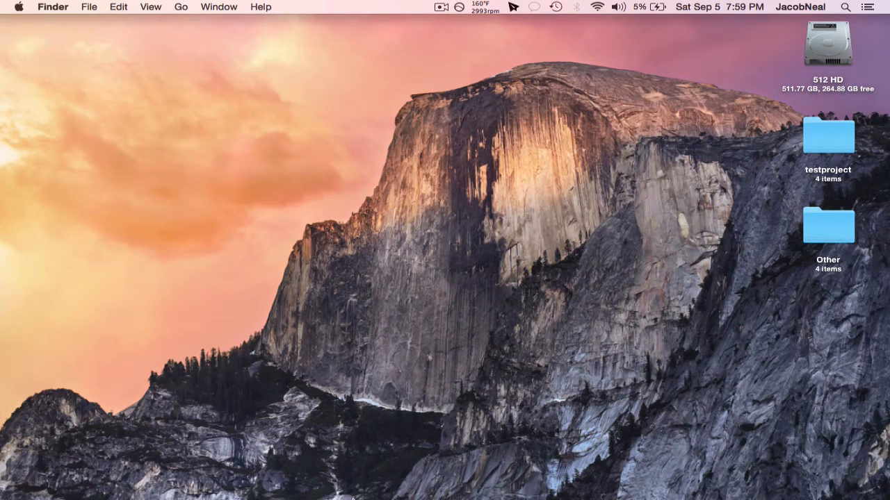
Launch Firefox and load pip.pypa.io/en/latest/installing.html
left_click(348, 484)
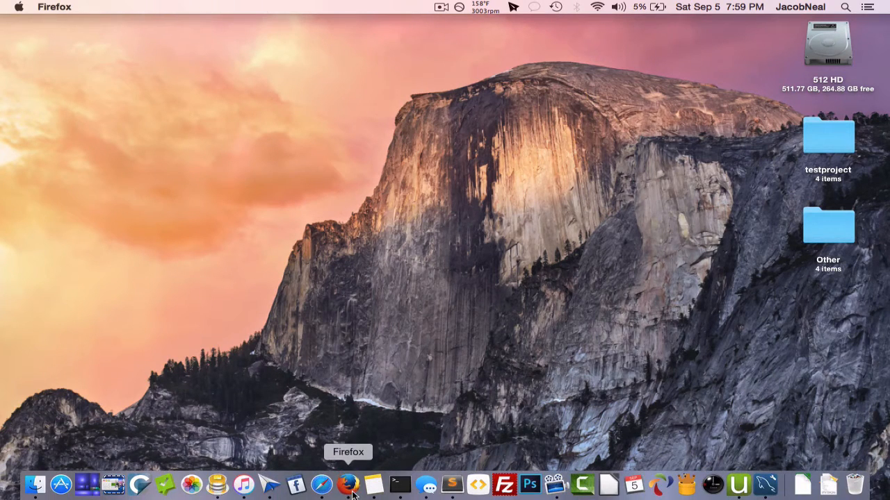
left_click(347, 483)
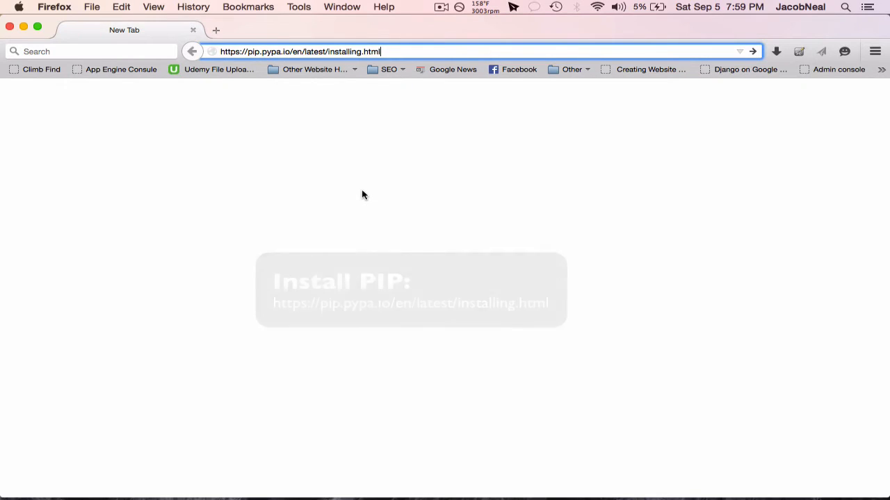
key("Return")
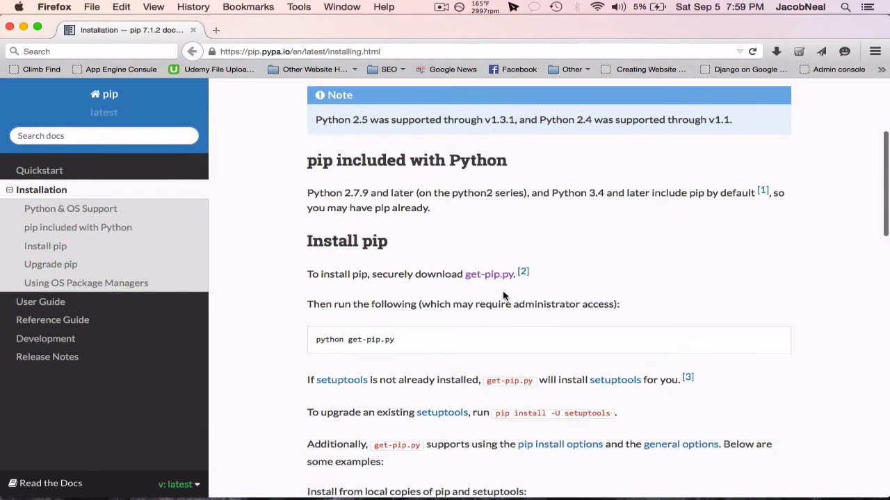
Save the get-pip.py link into the Downloads folder via Save Link As
right_click(489, 274)
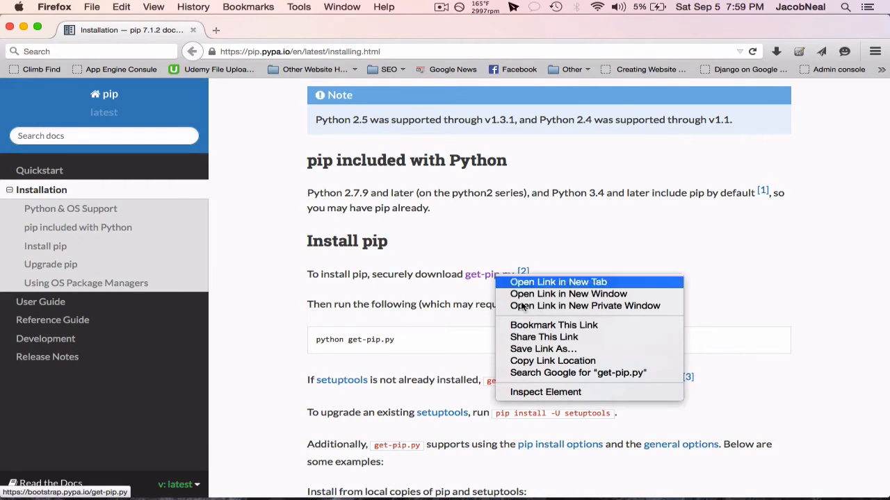
left_click(542, 347)
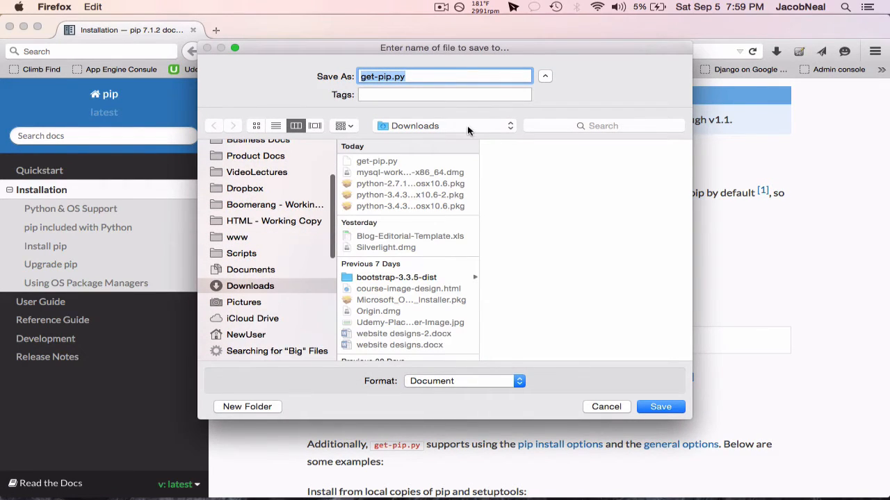
left_click(659, 406)
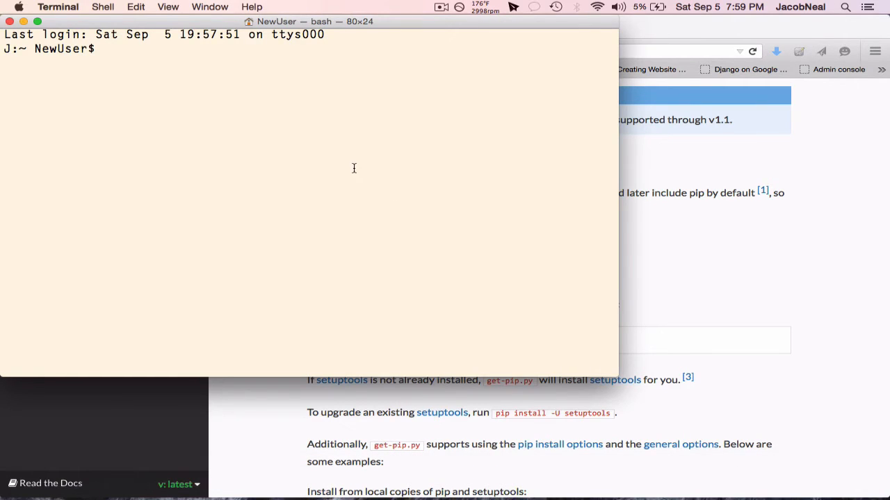
Change into ~/Downloads and run python get-pip.py, which fails with a permission error
type("cd ~/Downloads/")
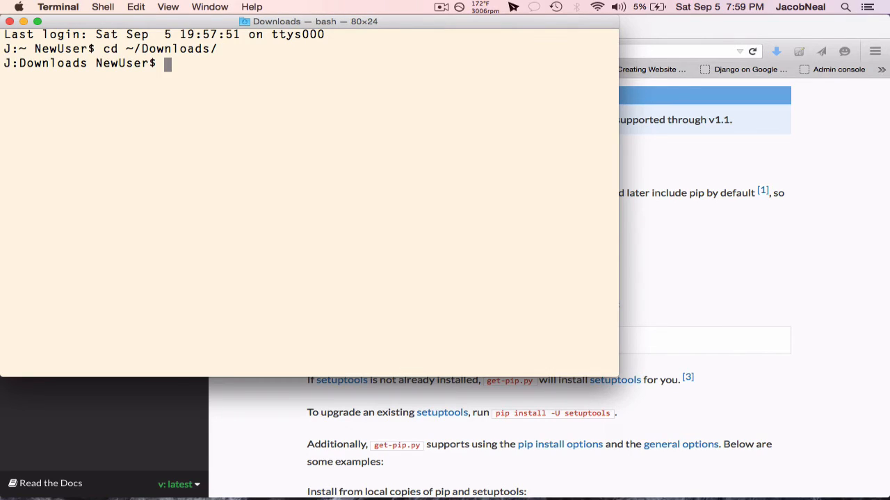
type("python get-pip.py")
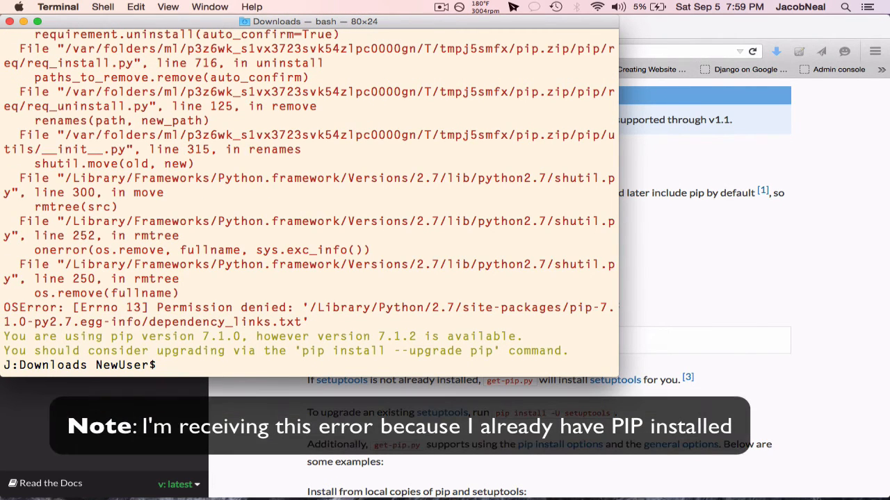
Upgrade pip to 7.1.2 with 'sudo pip install --upgrade pip'
type("p")
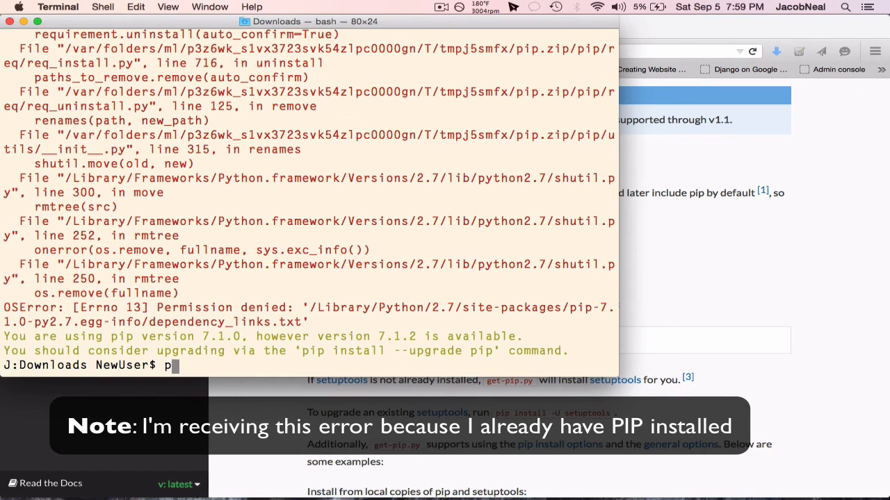
type("sudo pip install")
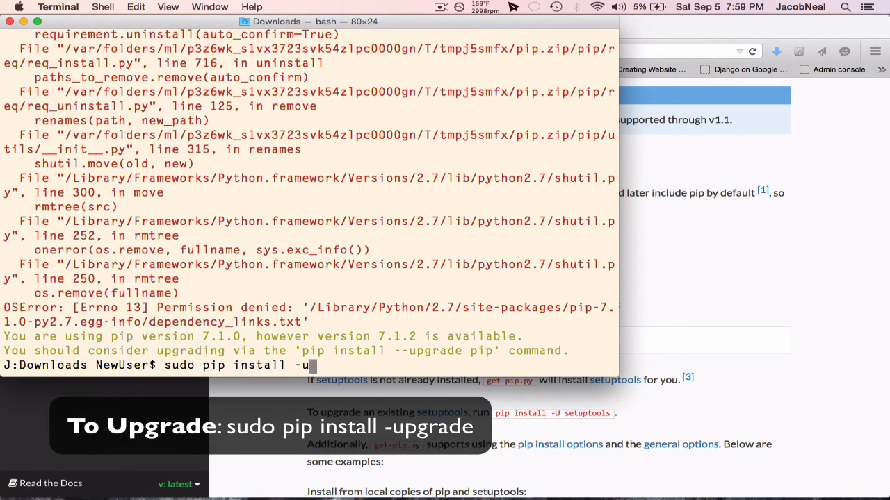
type("-upgard")
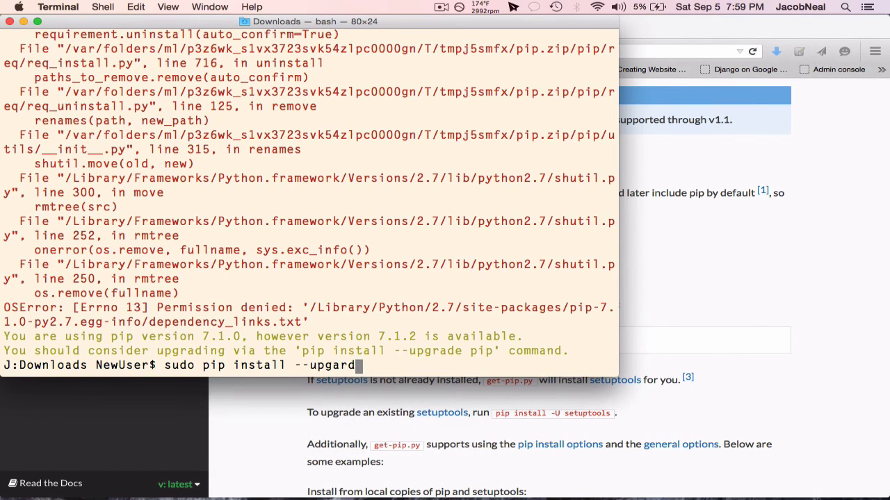
type("e")
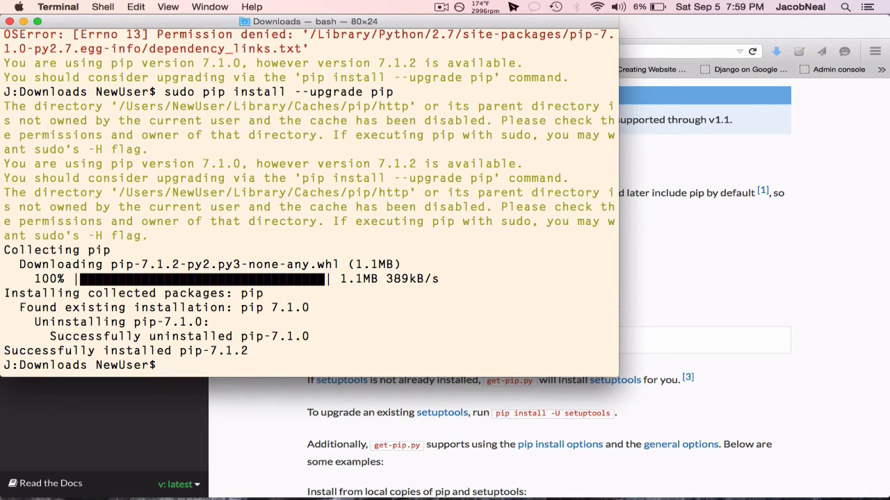
Install Django with 'sudo pip install django', which reports the requirement already satisfied
type("sudo pip install")
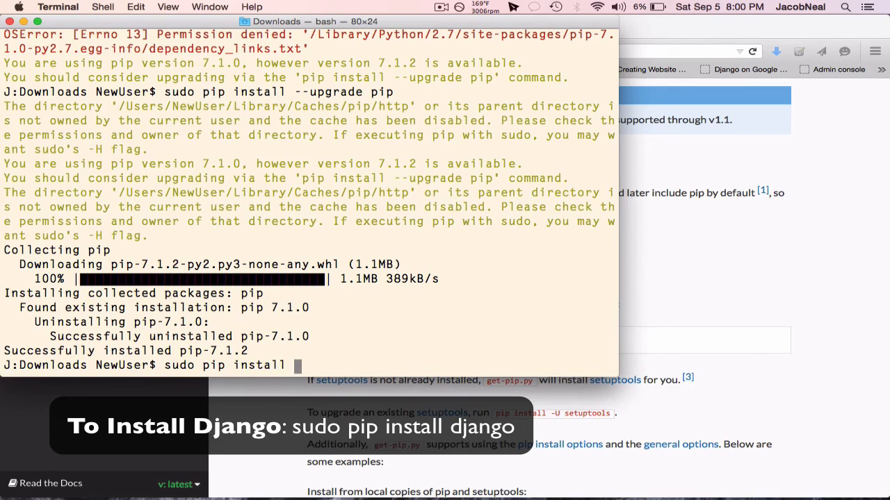
type("django")
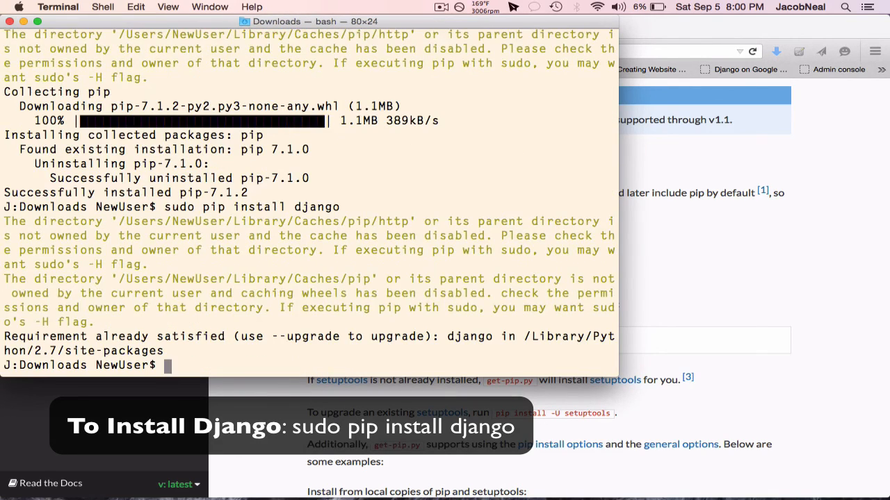